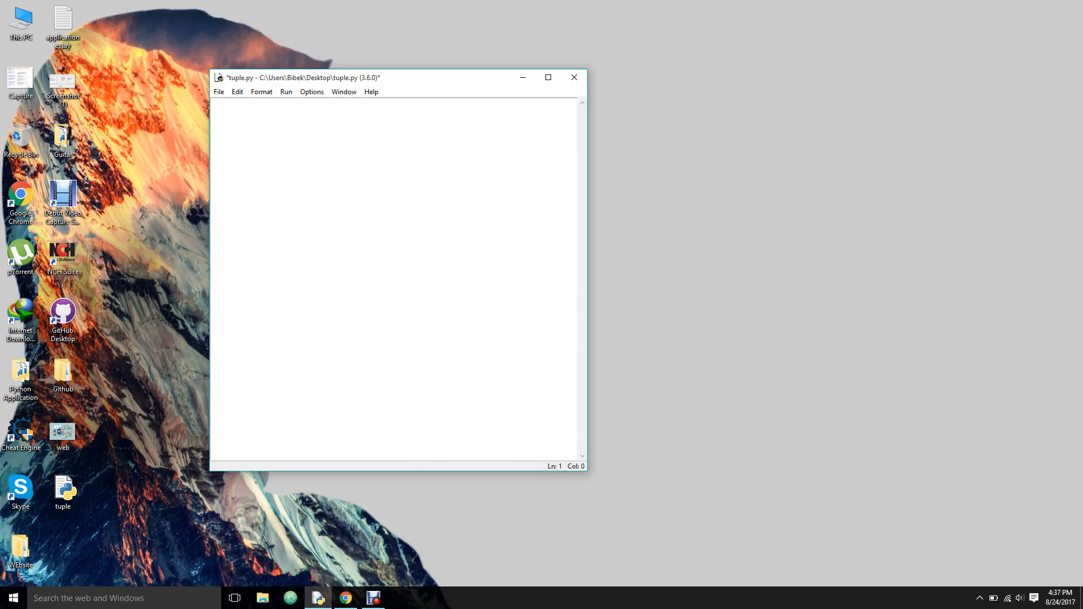
# Maximize the empty tuple.py editor window to fill the screen
pyautogui.click(547, 77)
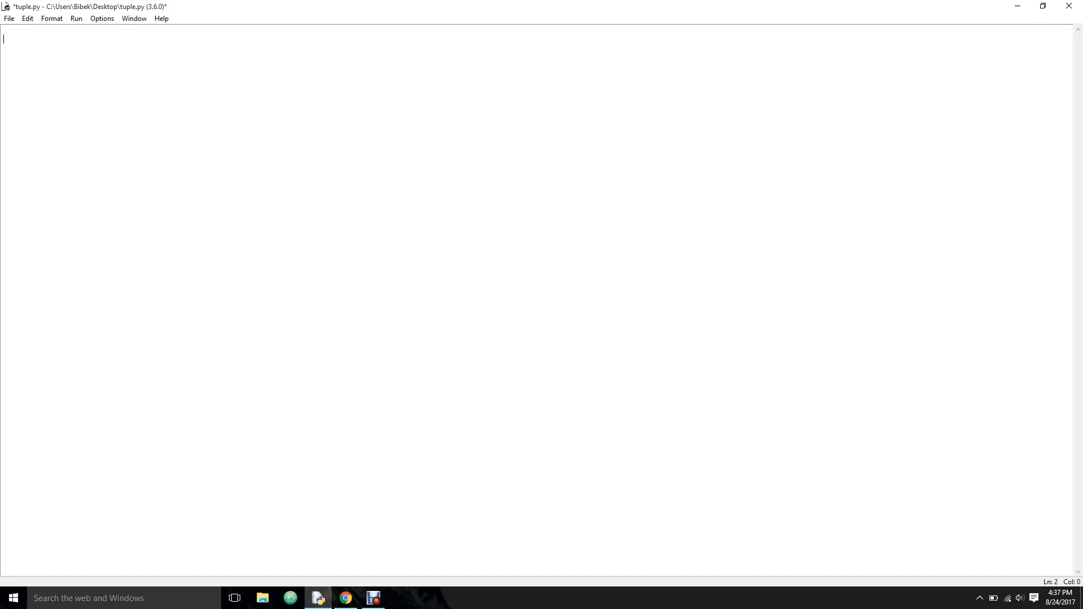
# Write tup1 = ('item1', 'item2', 'item3', 900, 1000) on the first line
pyautogui.write('tup1 =')
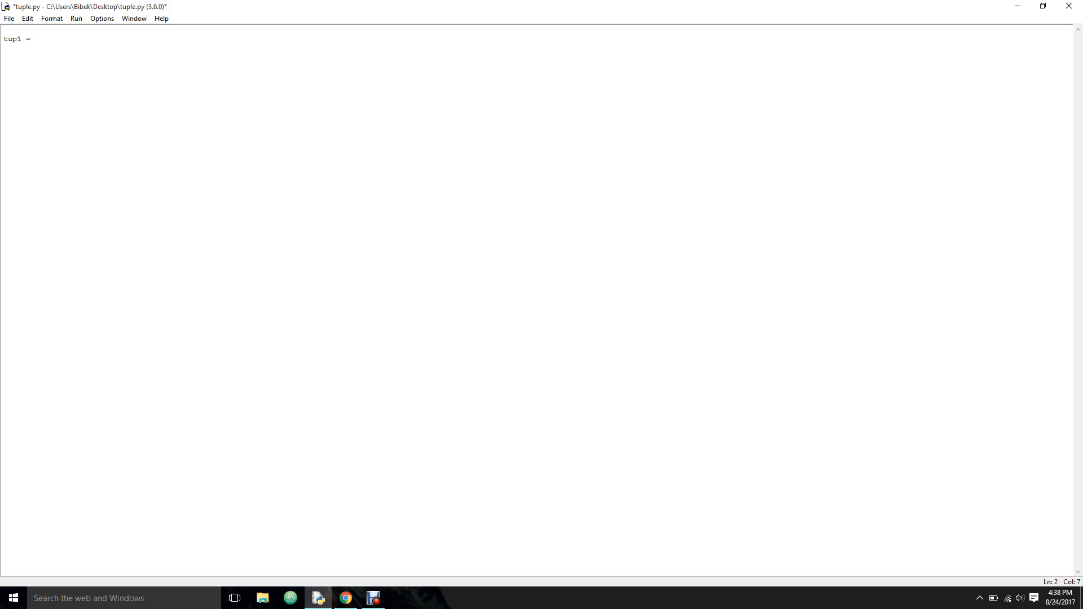
pyautogui.write('()')
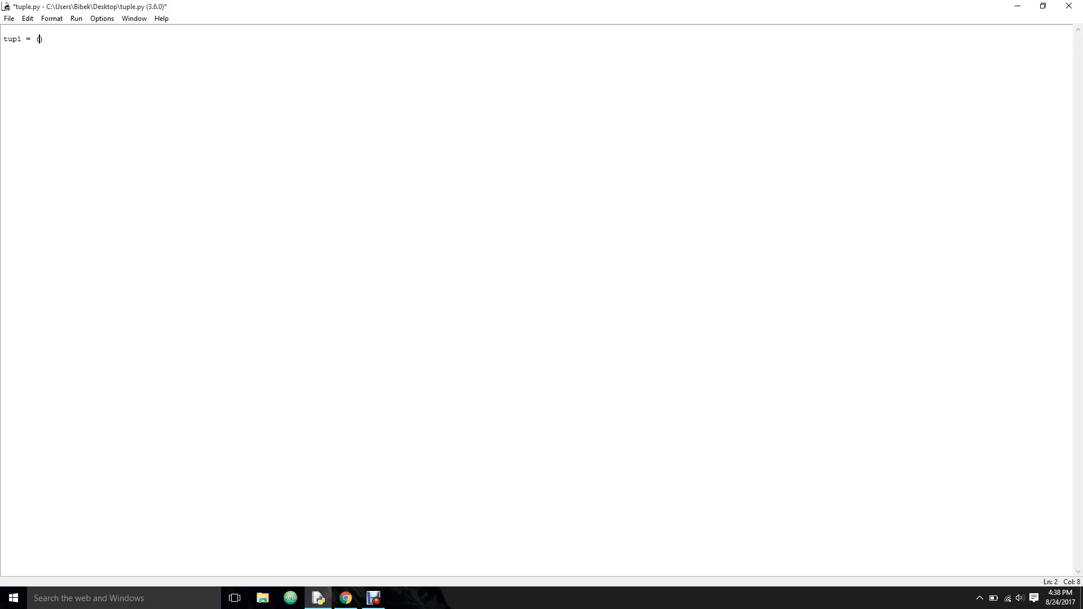
pyautogui.write("''")
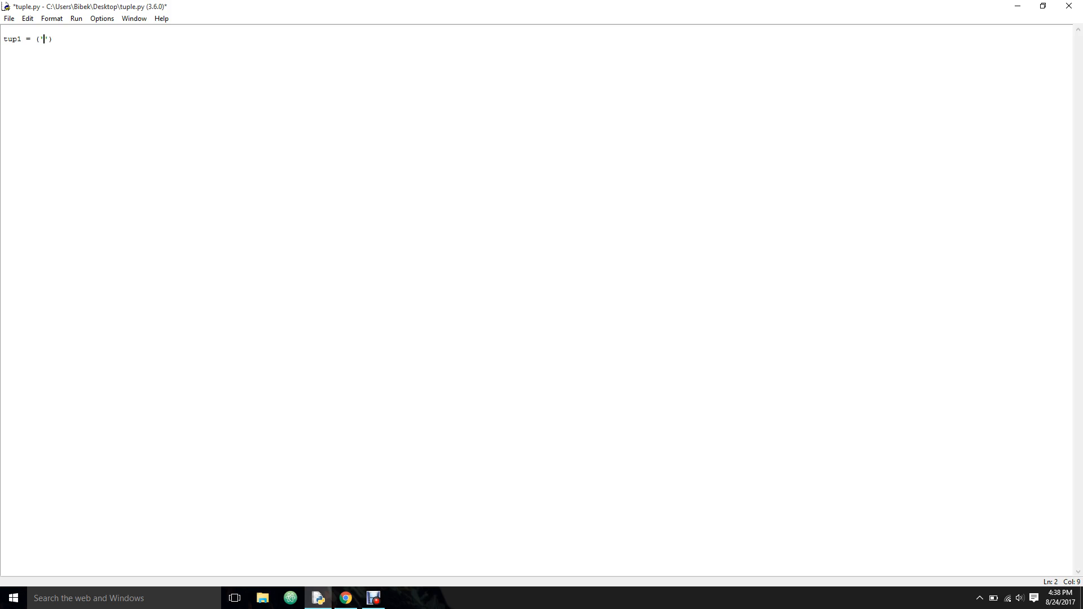
pyautogui.write('item1')
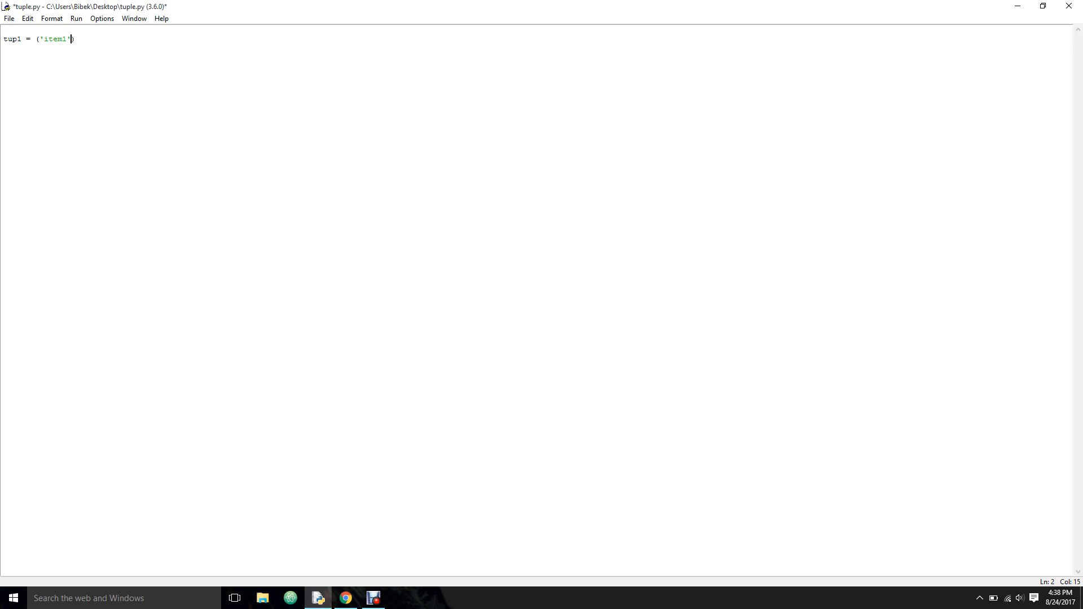
pyautogui.write(", 'i'")
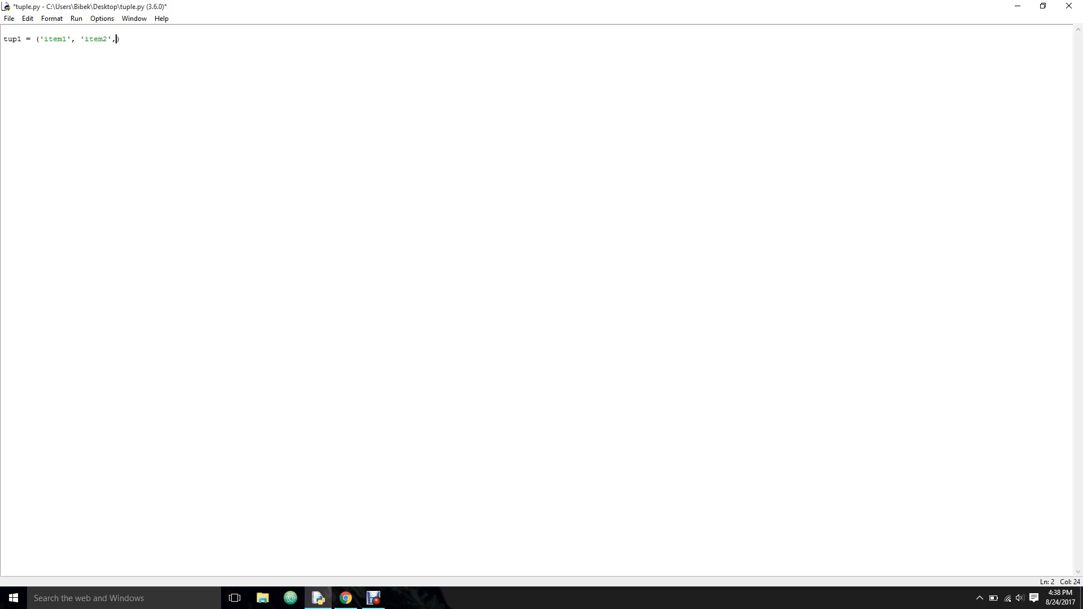
pyautogui.write("'ite'")
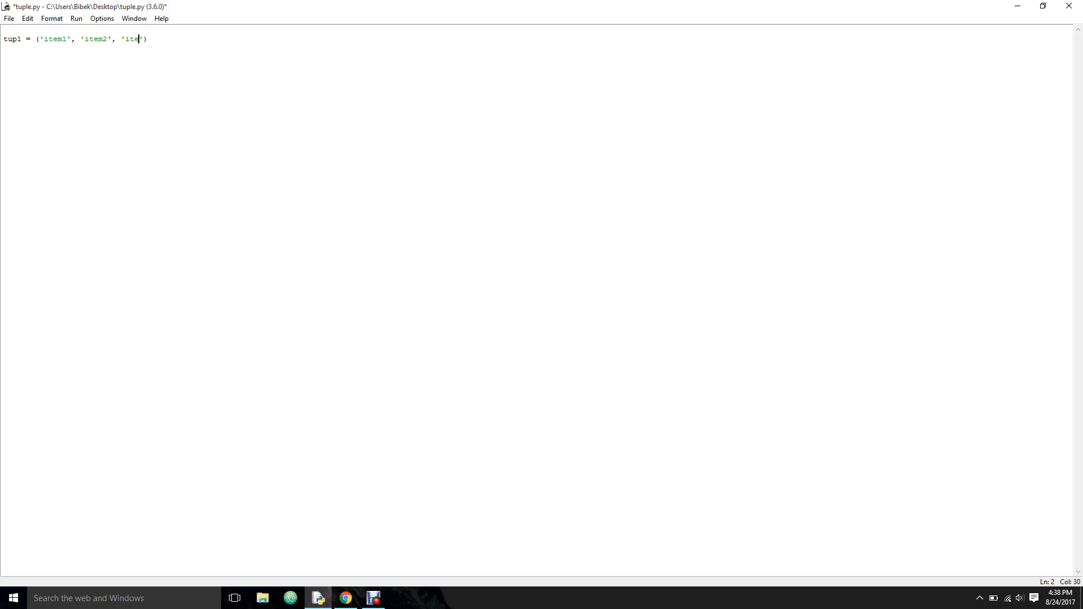
pyautogui.write("3'")
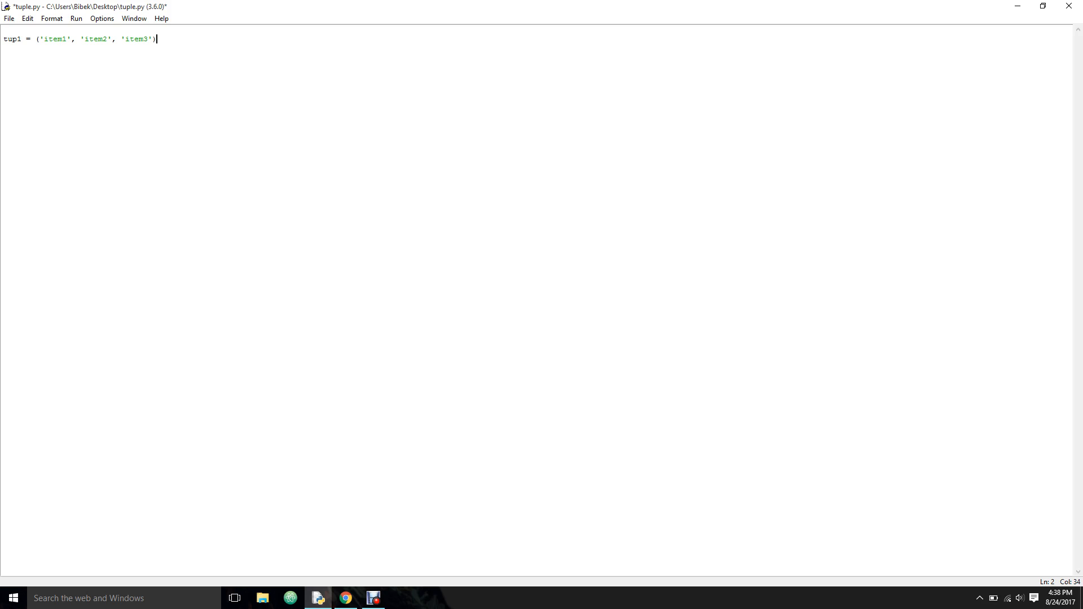
pyautogui.write('",')
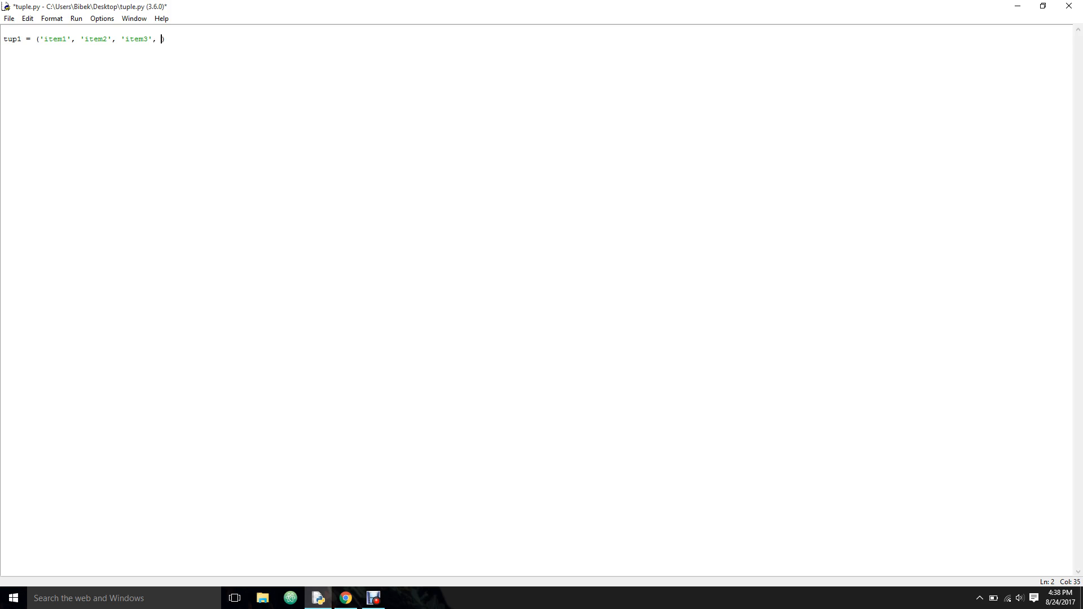
pyautogui.write('900, 1')
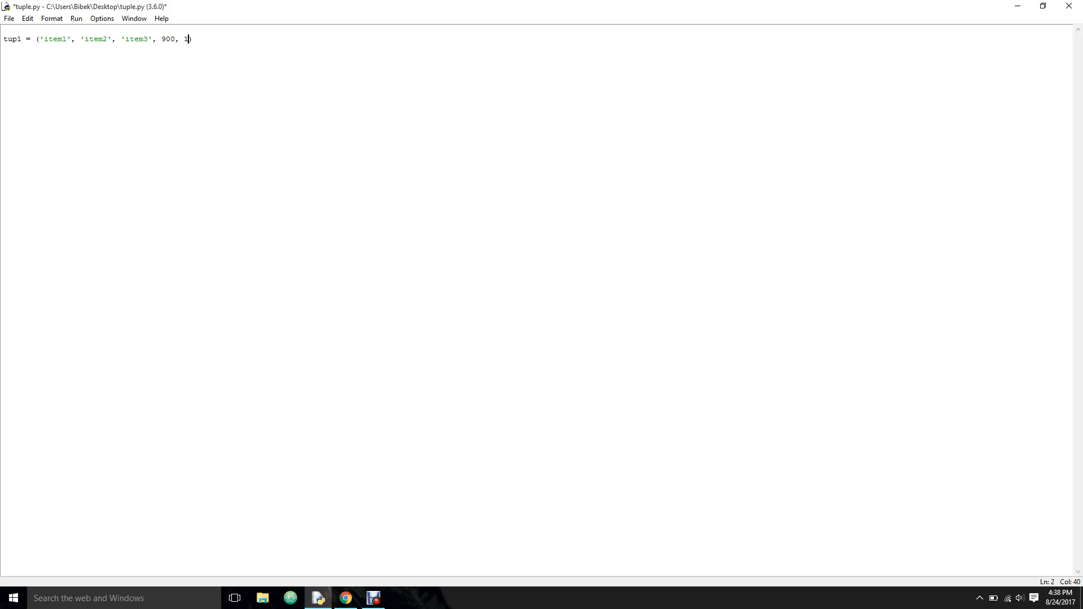
pyautogui.write('000')
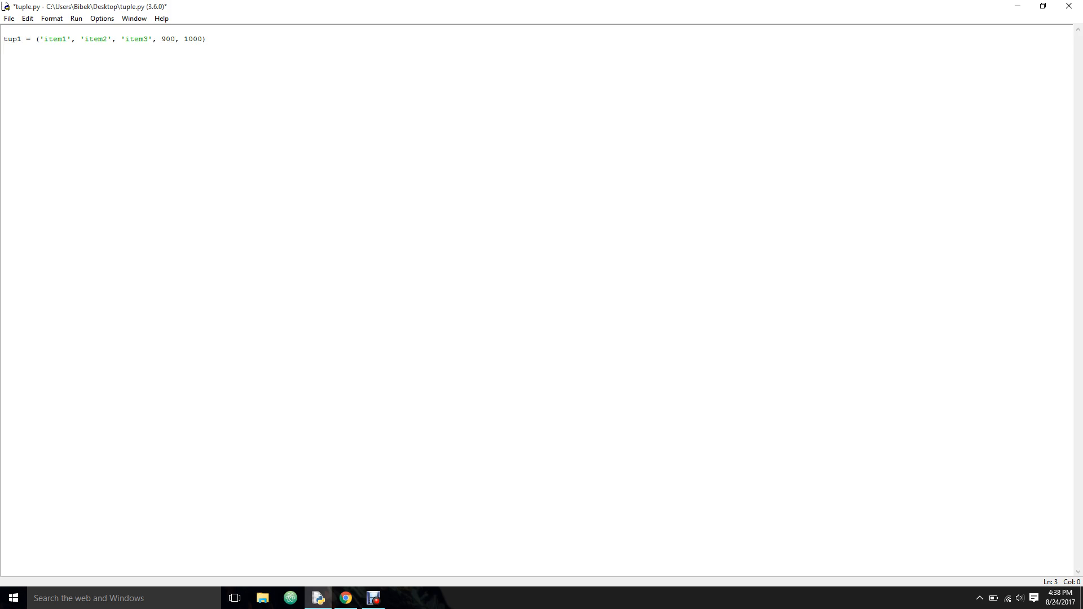
pyautogui.press('enter')
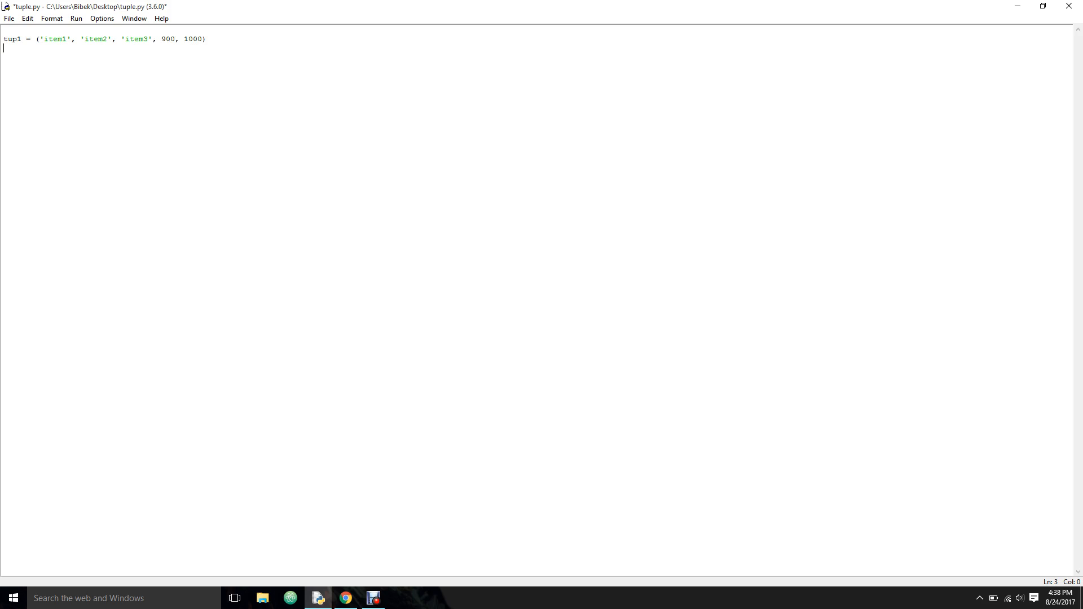
# Add print(tup1) after a blank line and save tuple.py
pyautogui.press('enter')
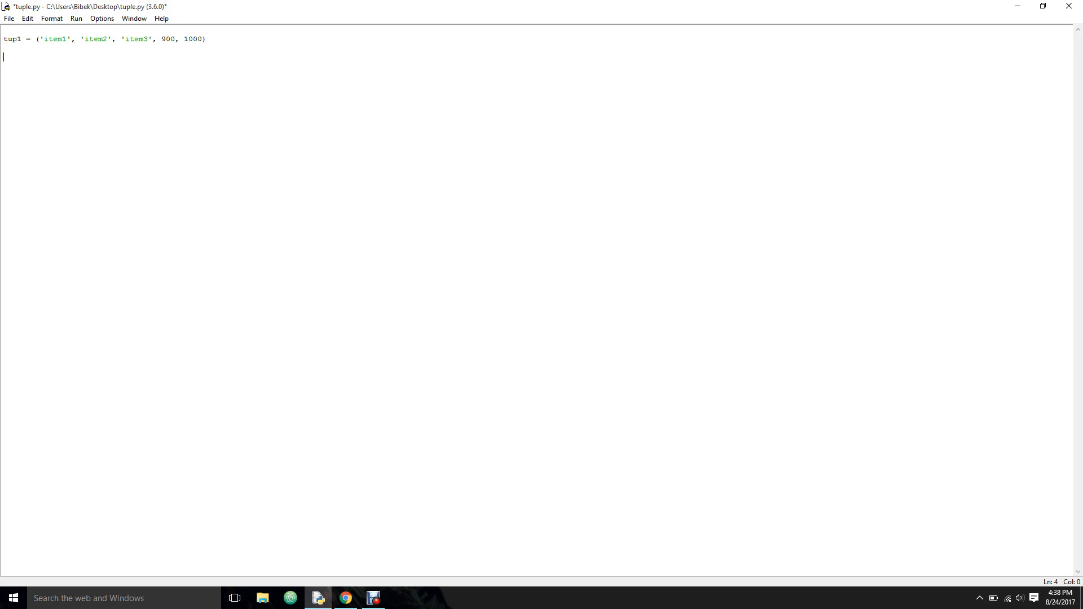
pyautogui.write('print()')
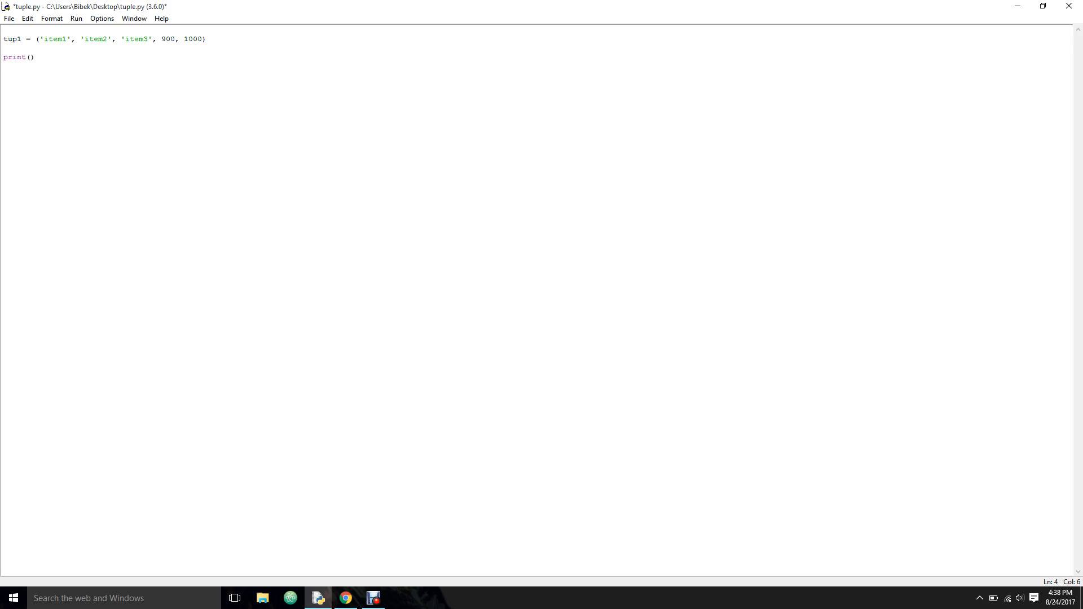
pyautogui.write('tup1')
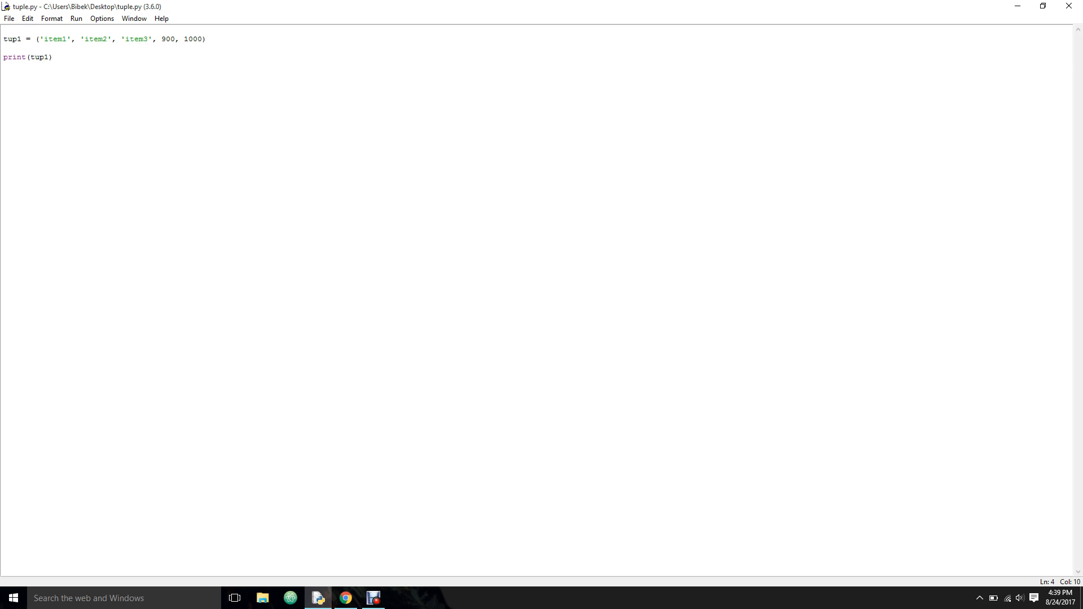
pyautogui.press('F5')
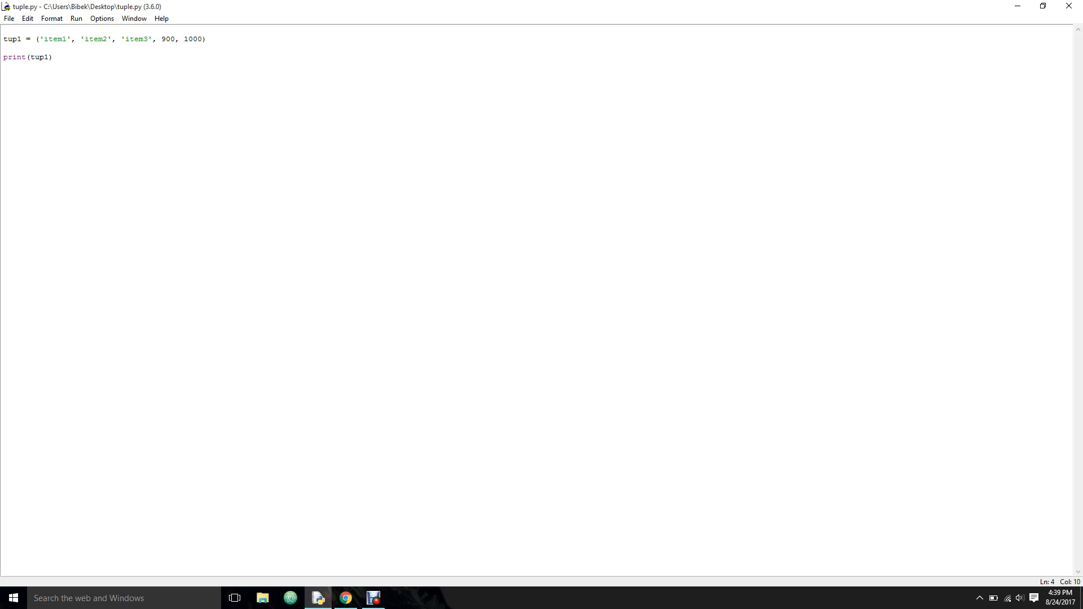
# Change the line to print(tup1[2]) and run it so the shell shows item3
pyautogui.write('[')
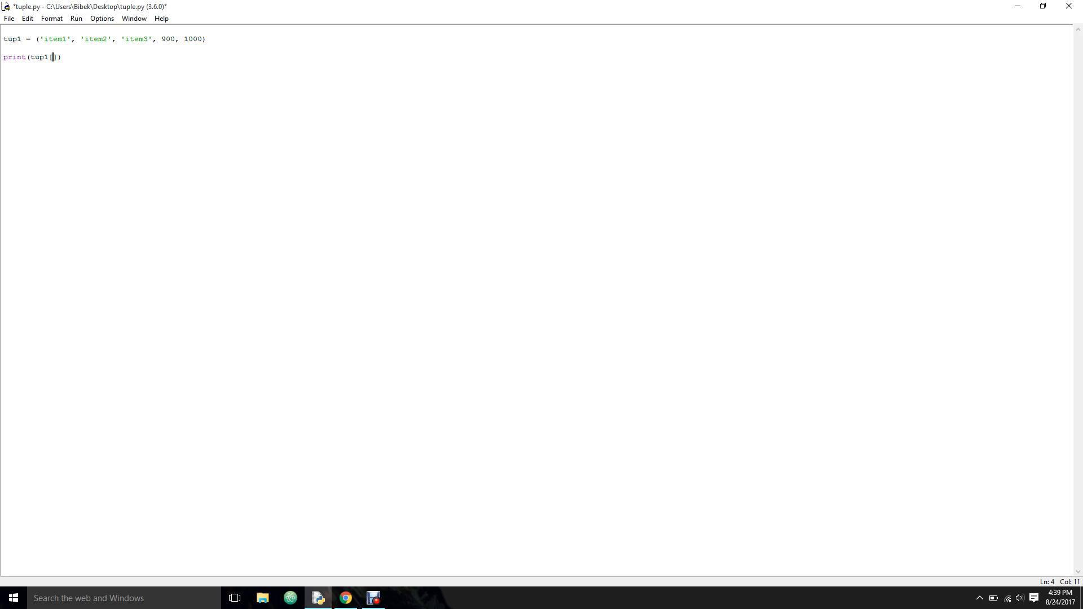
pyautogui.write('2')
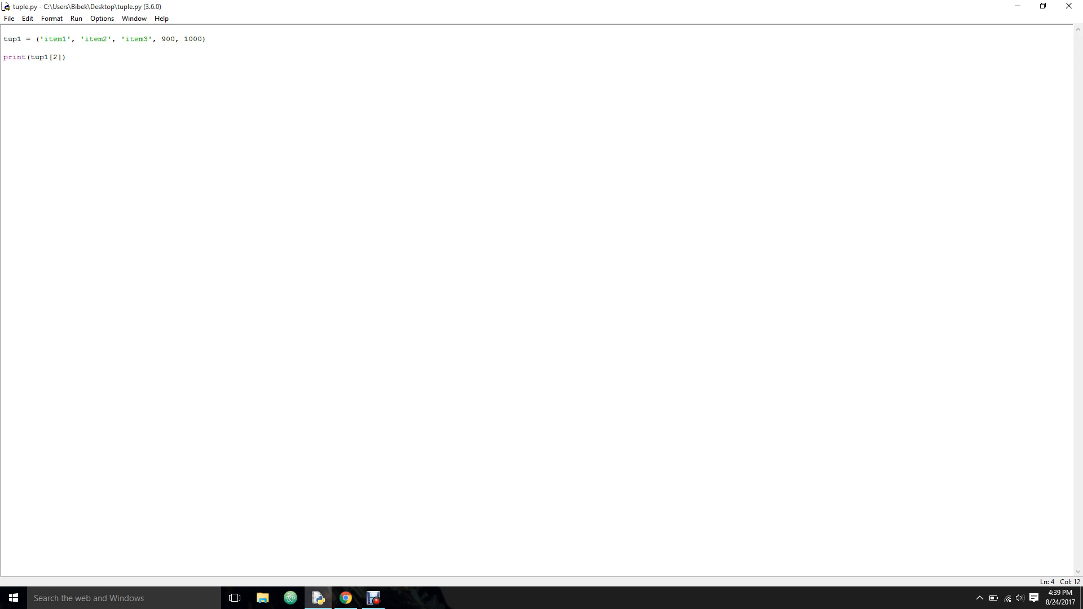
pyautogui.press('F5')
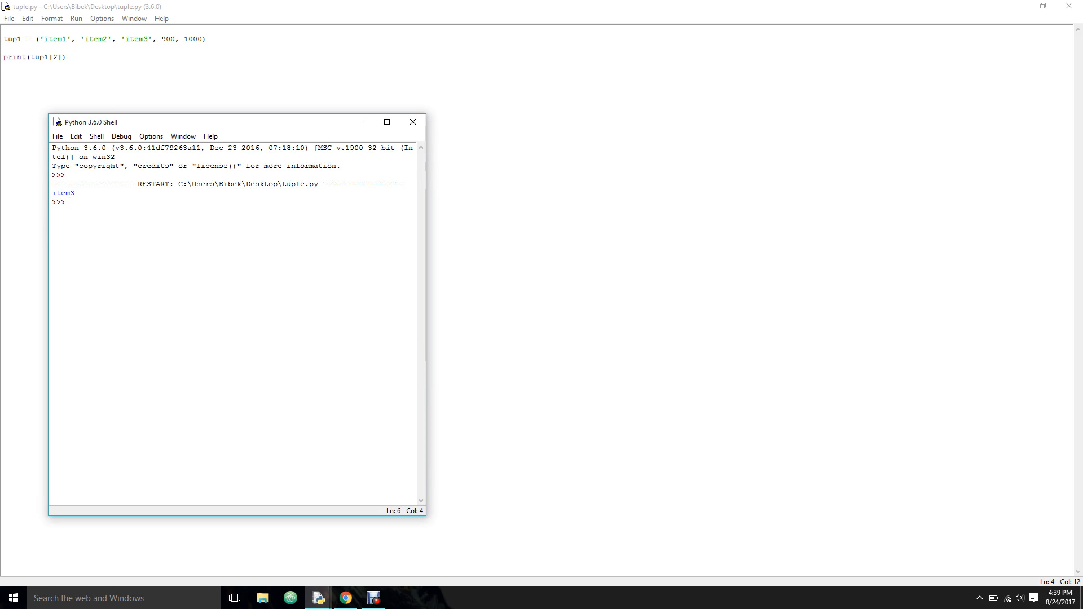
# Bring the tuple.py editor back in front of the Python shell
pyautogui.click(35, 57)
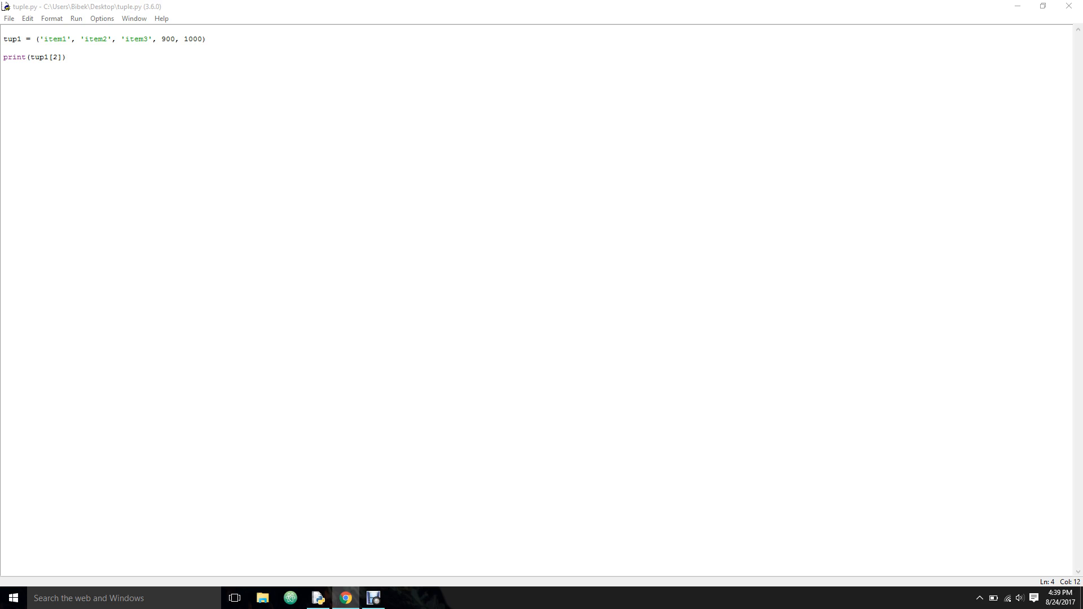
pyautogui.press('Enter')
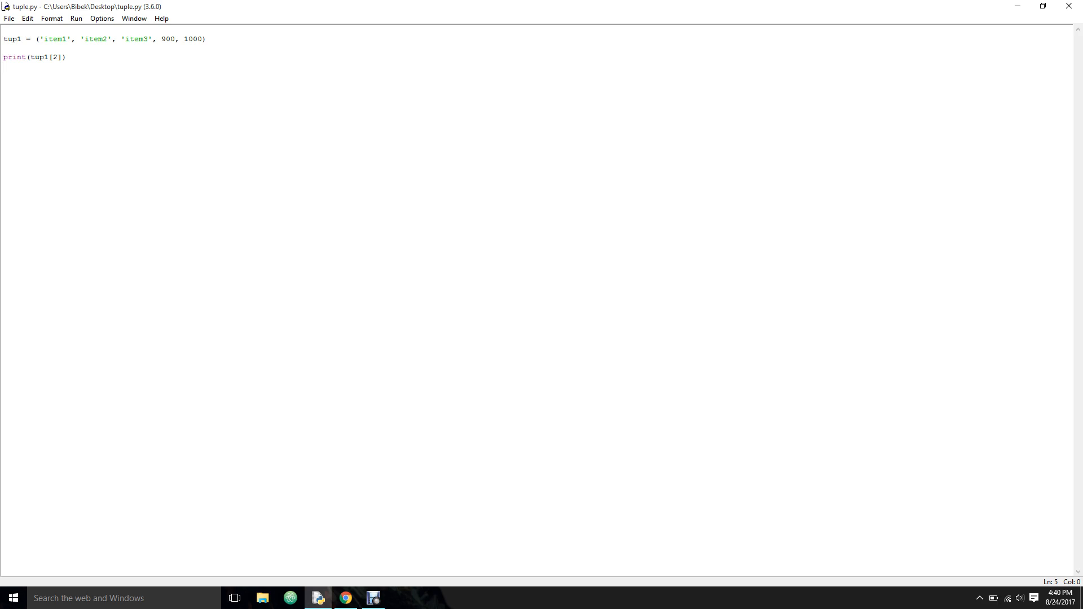
pyautogui.press('enter')
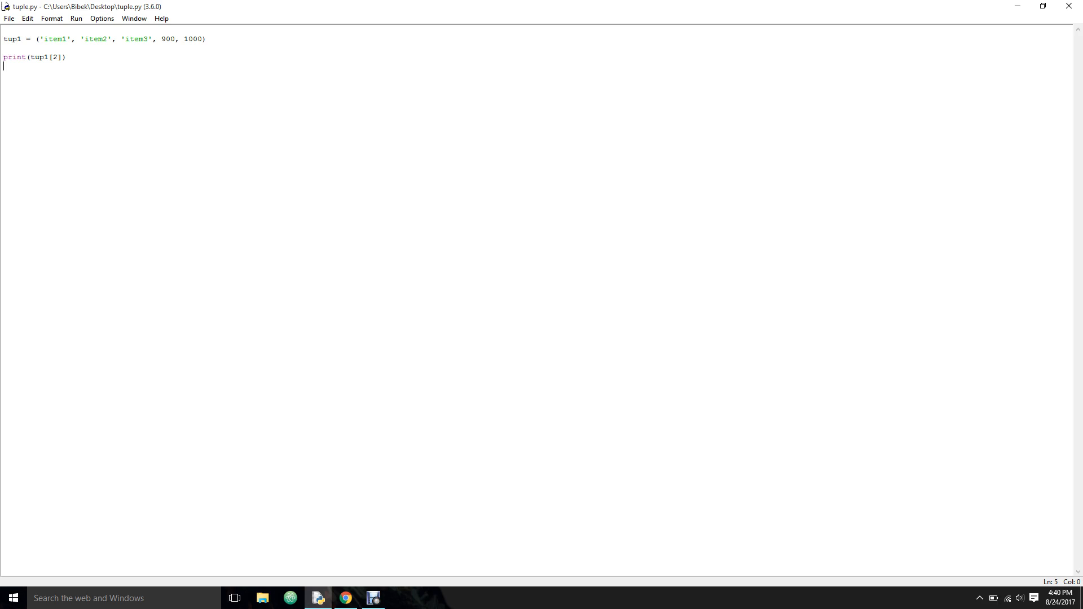